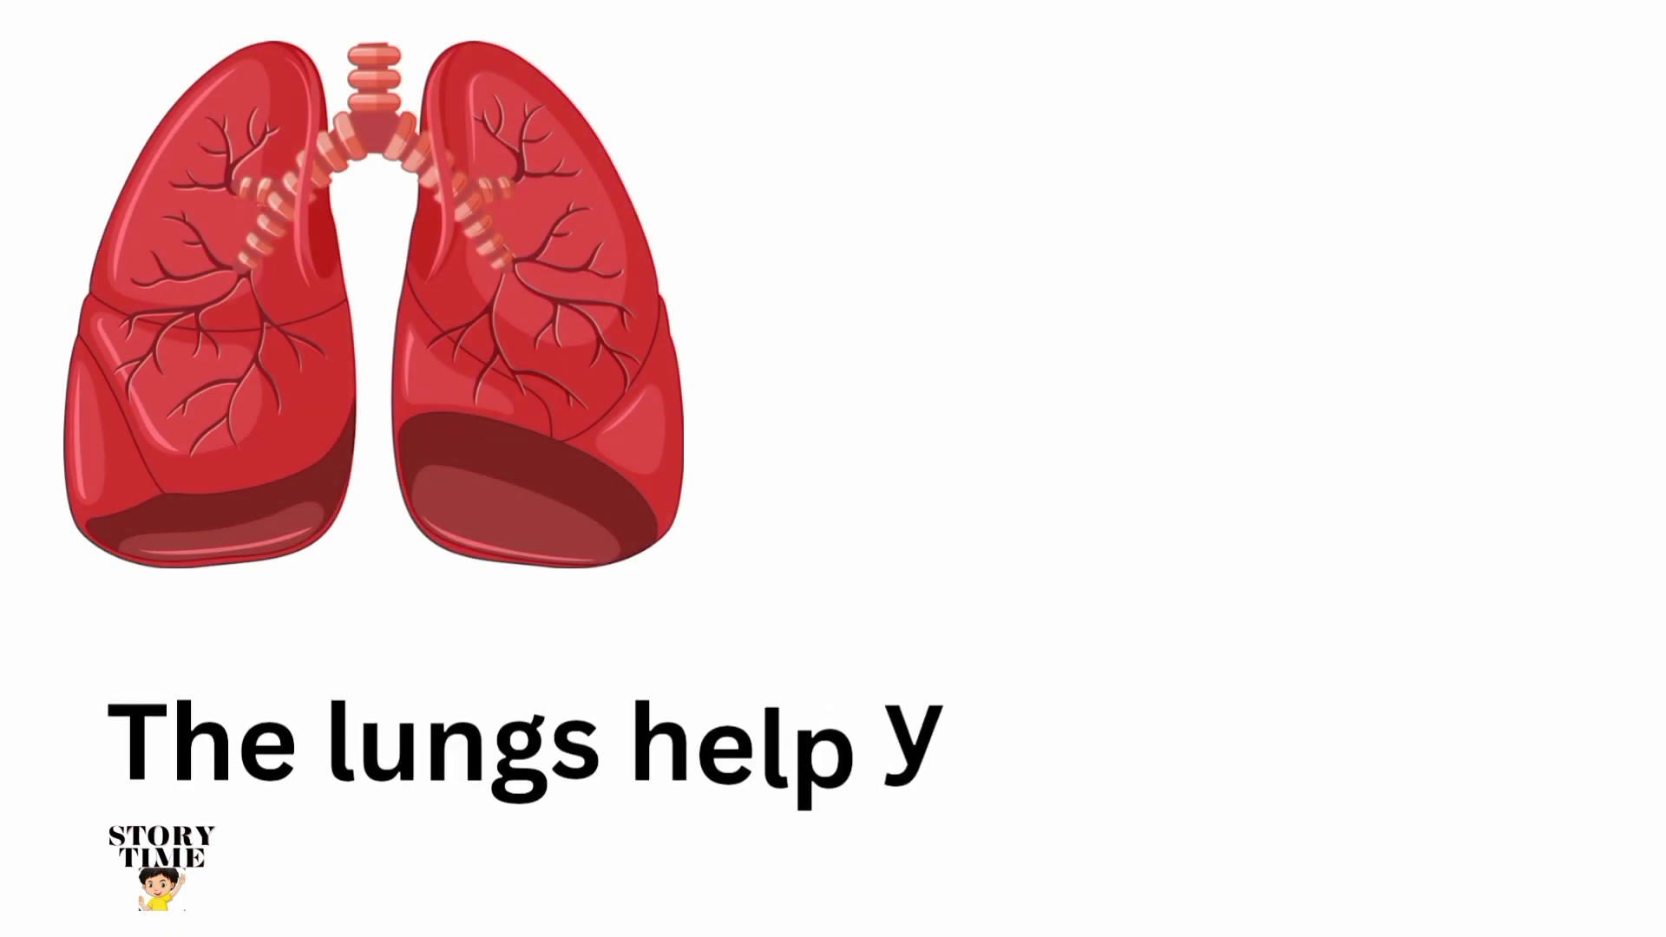
{"action": "type", "text": "ou  breathe"}
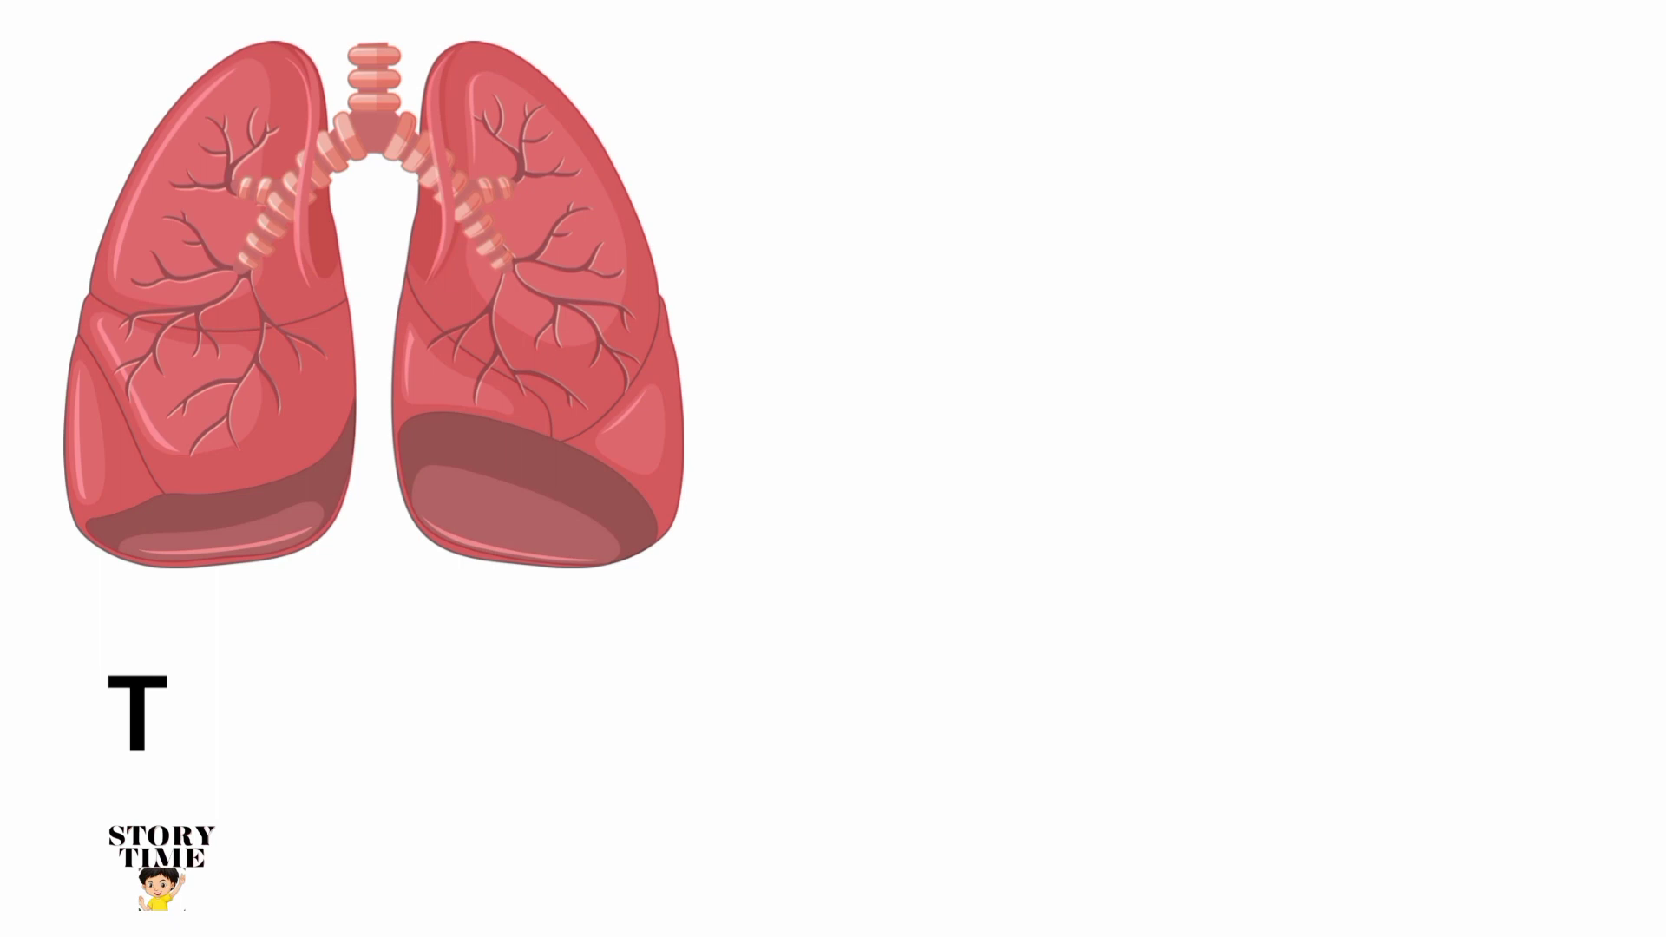
{"action": "type", "text": "he lungs help you  breathe"}
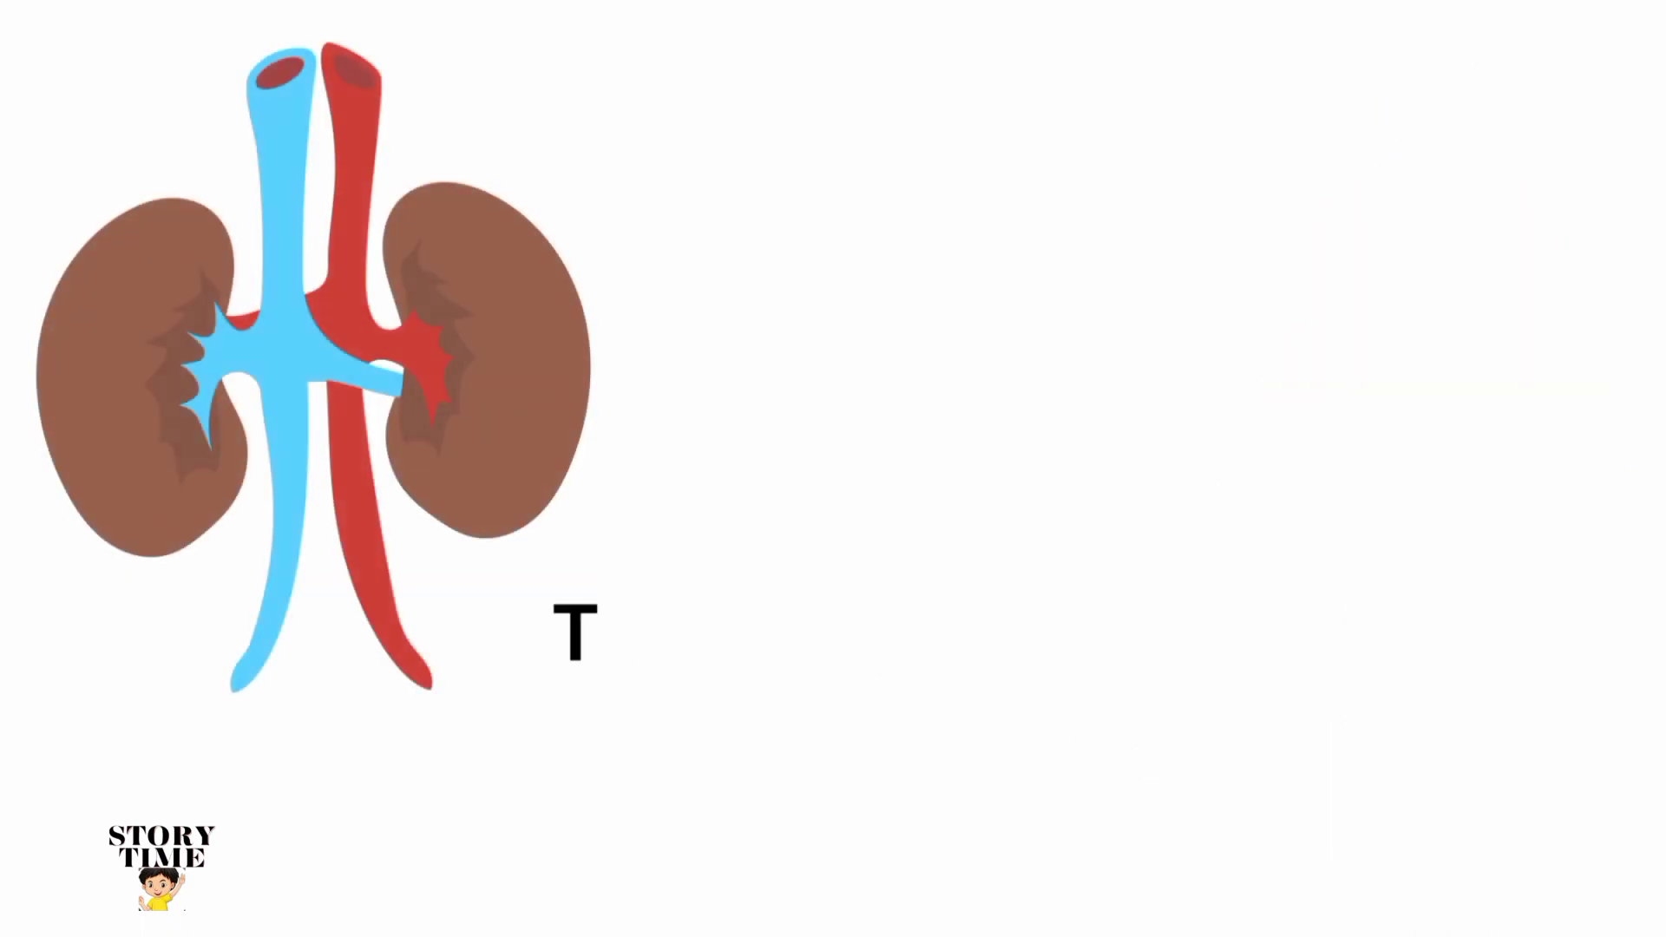
{"action": "type", "text": "The Kidneys help to  filter waste products and r"}
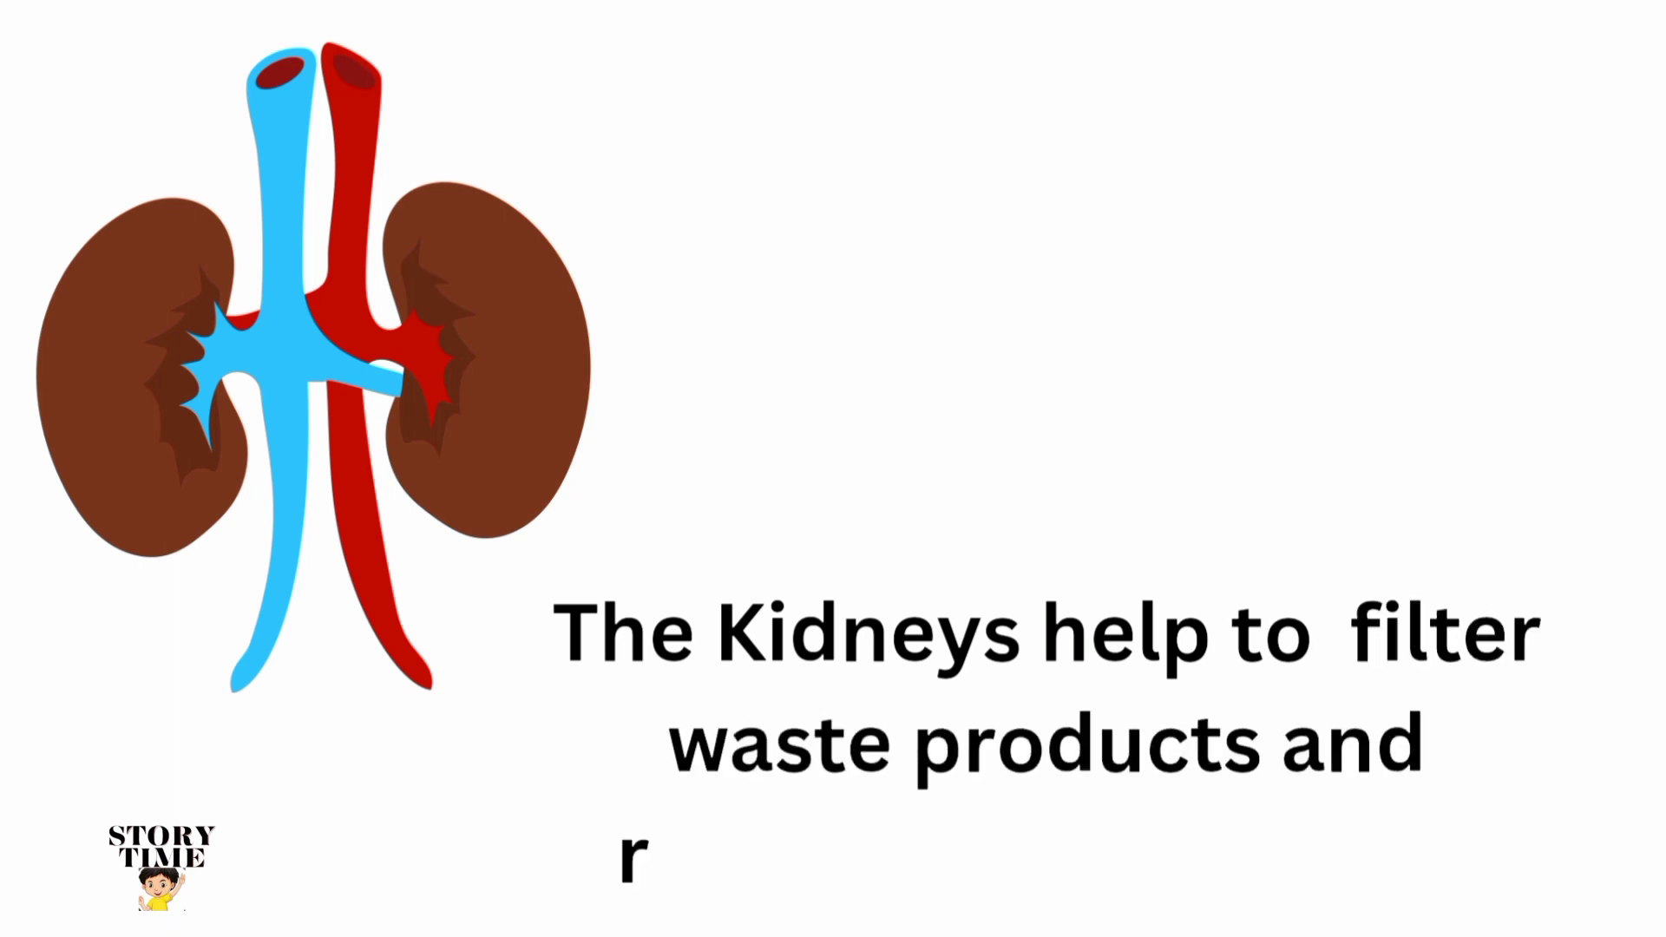
{"action": "type", "text": "regulate fluid balance"}
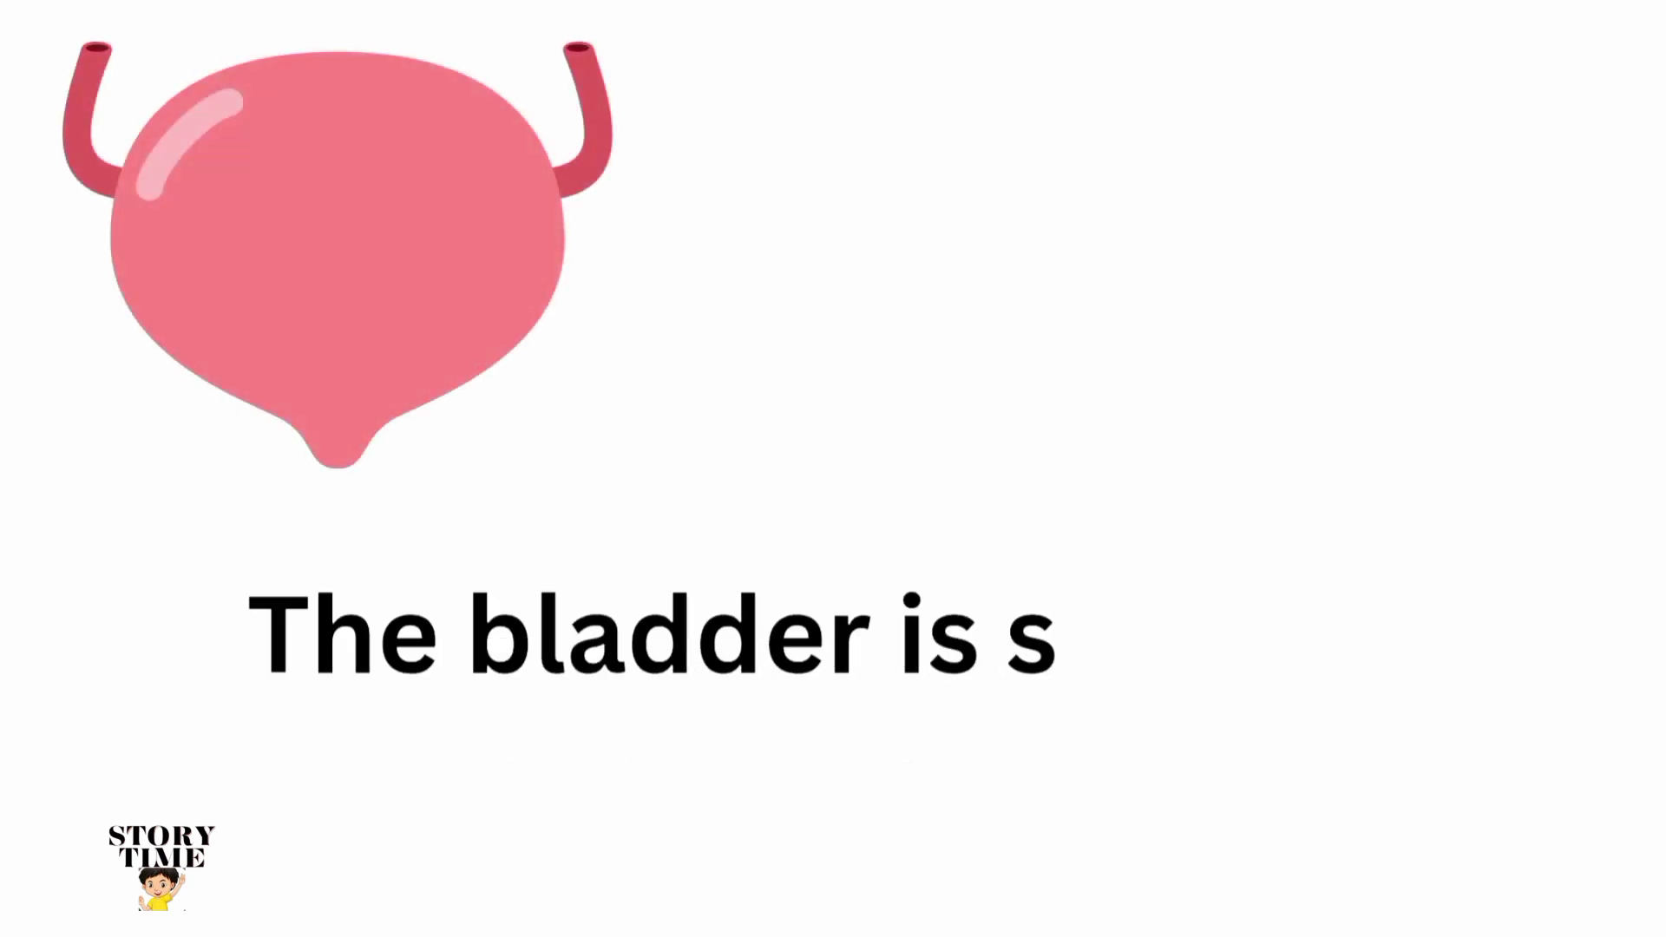
{"action": "type", "text": "torage tank for pee"}
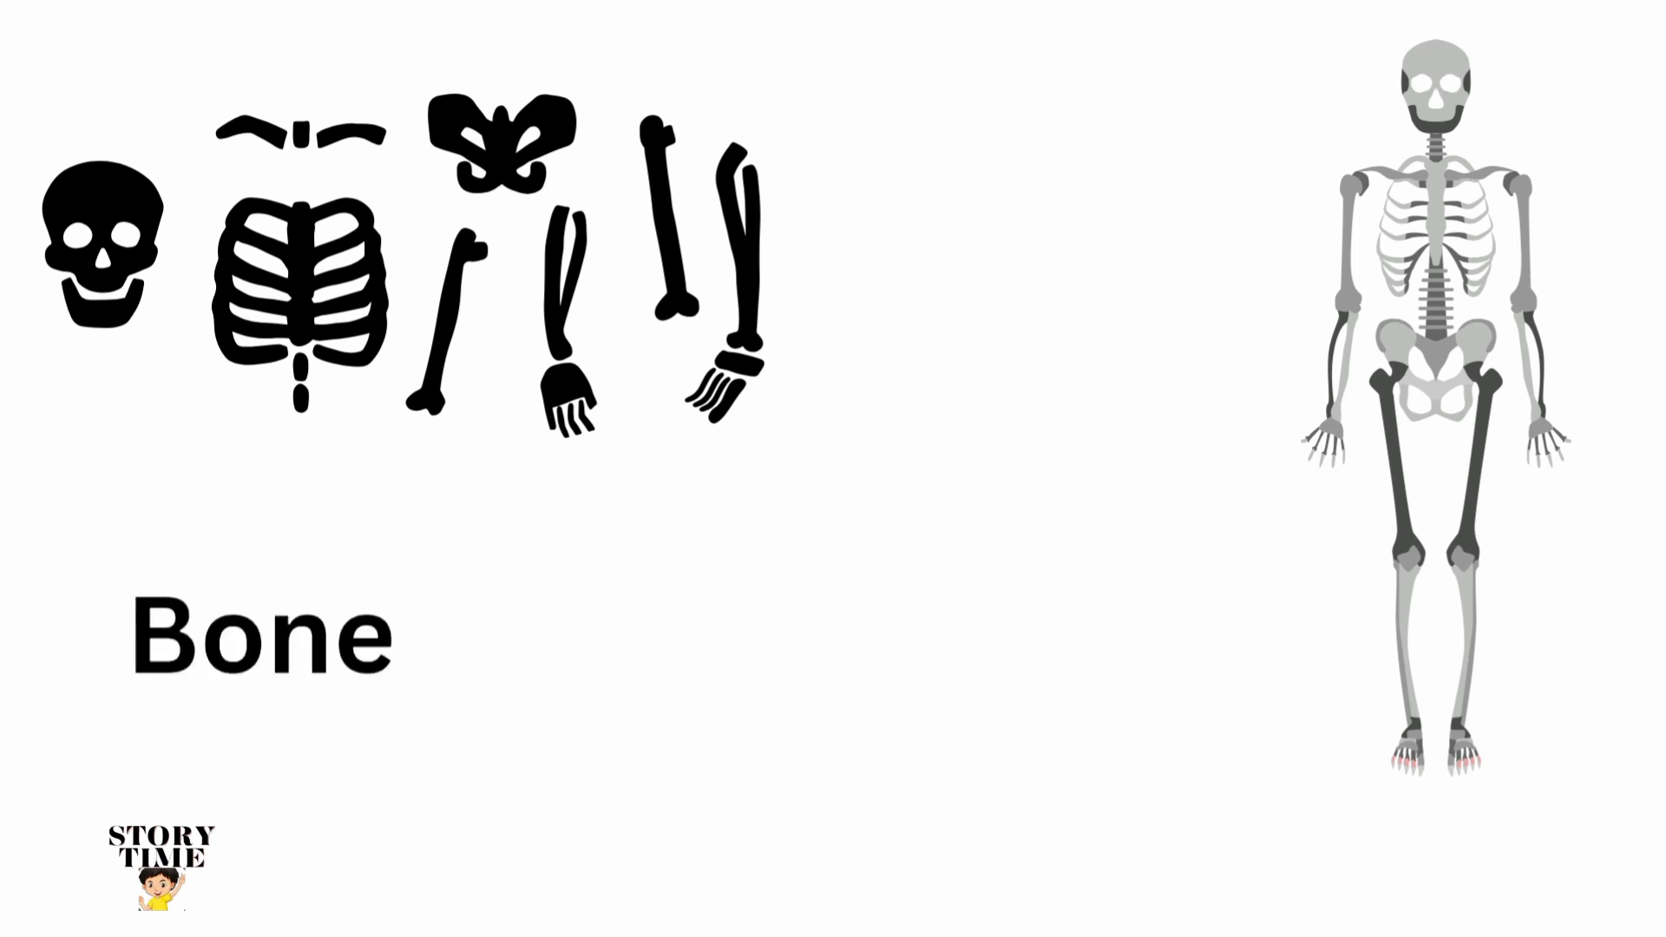
{"action": "type", "text": "Bones are your body's"}
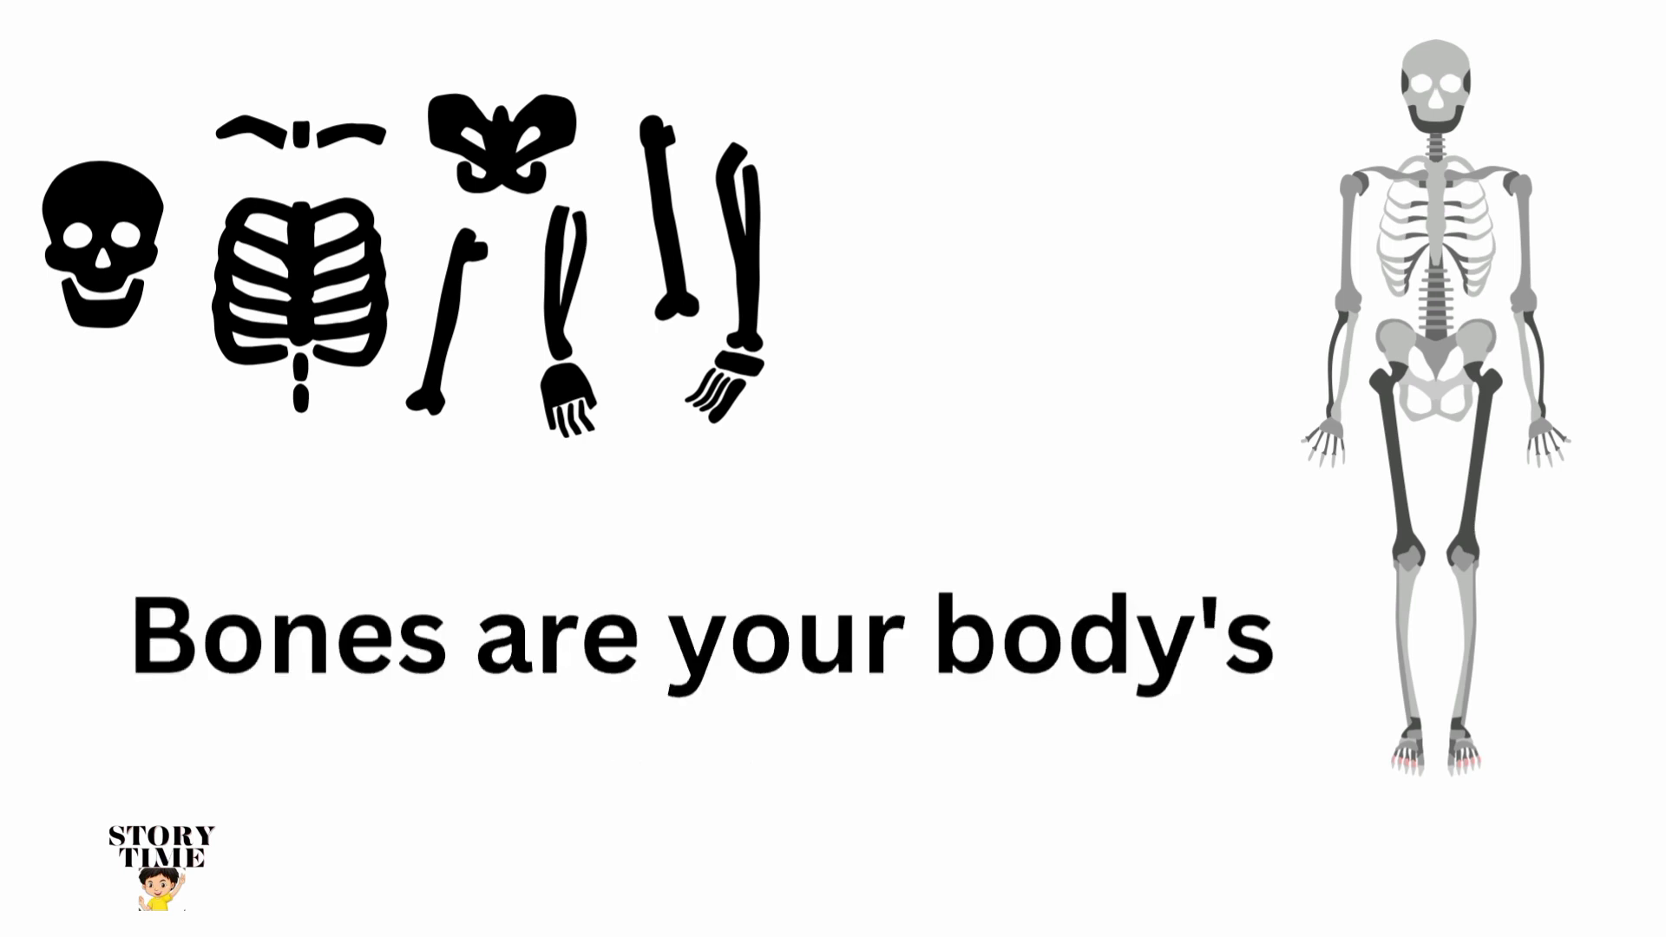